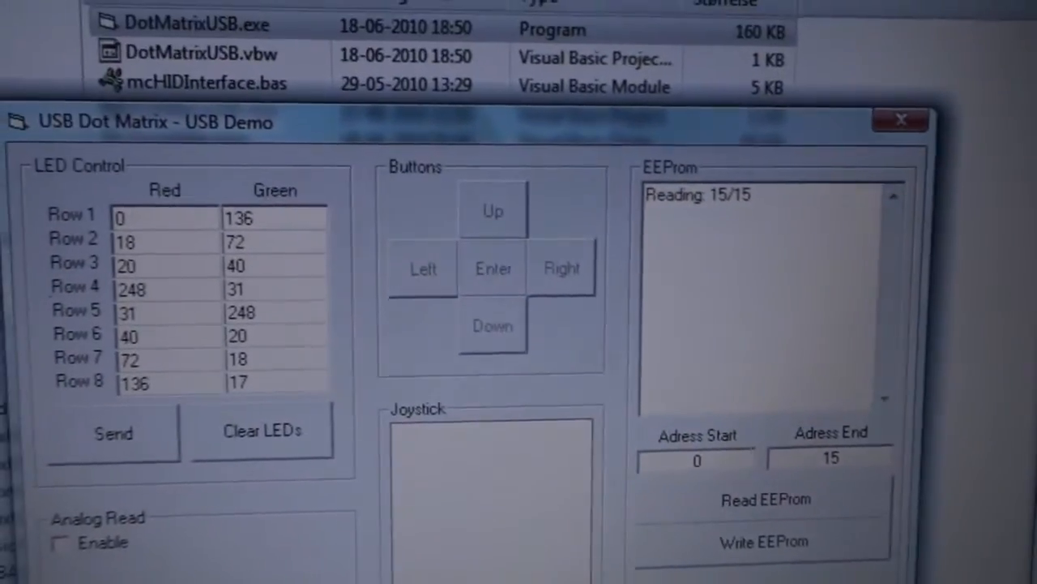
# Step: Read EEPROM addresses 0 through 15 into the eight red/green LED row fields
pyautogui.click(492, 209)
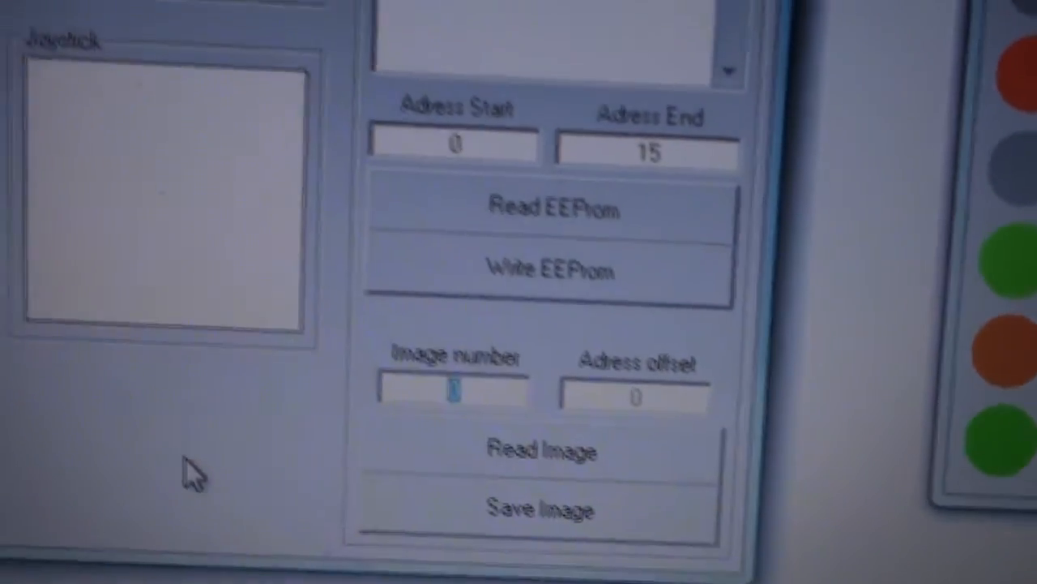
# Step: Enter image number 1 and read that image from EEPROM offset 16
pyautogui.write('1')
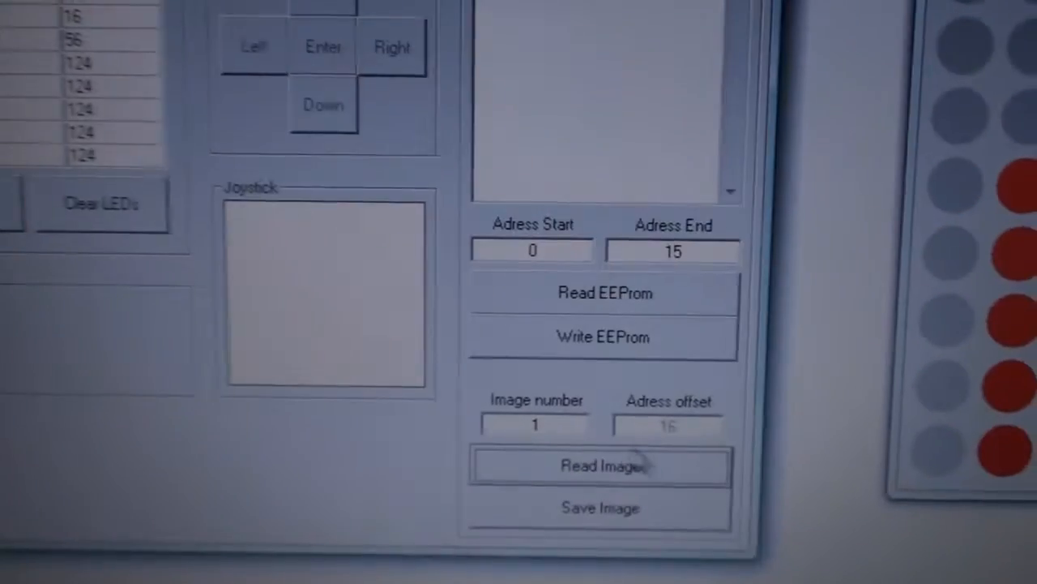
pyautogui.click(601, 293)
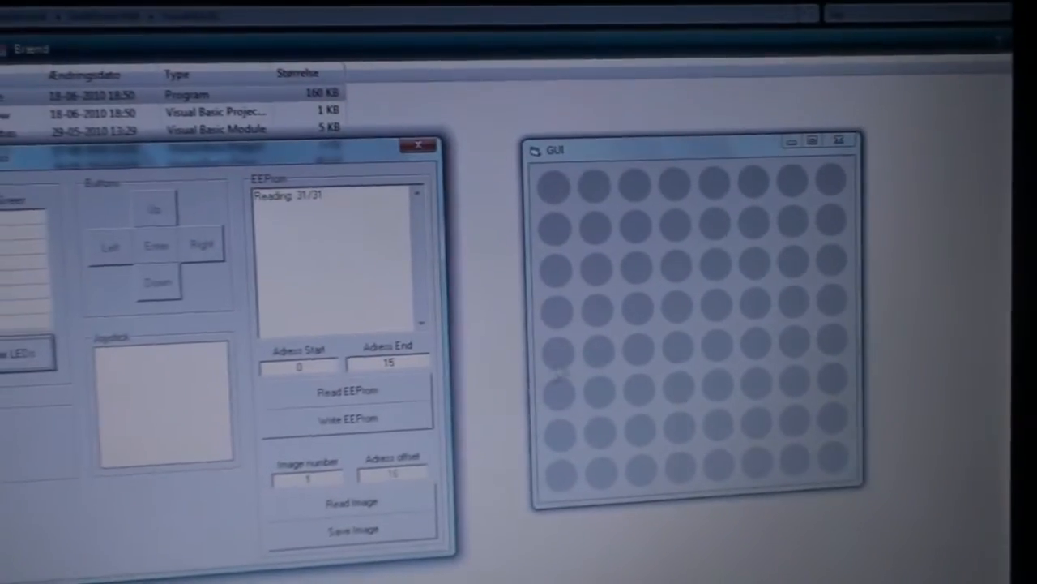
# Step: Toggle the row 5, column 2 grid dot red, off, then on again
pyautogui.click(619, 343)
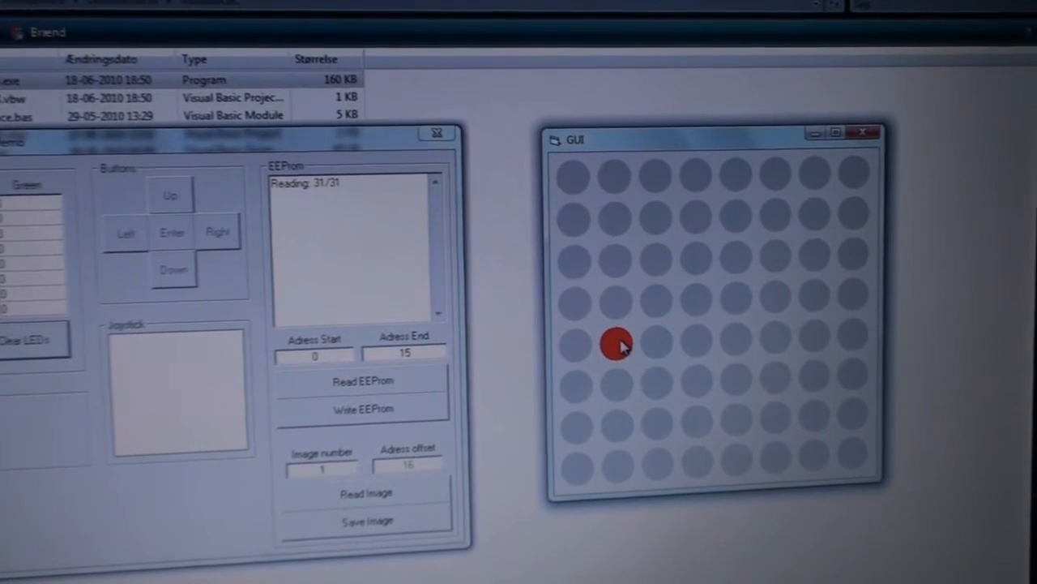
pyautogui.click(618, 343)
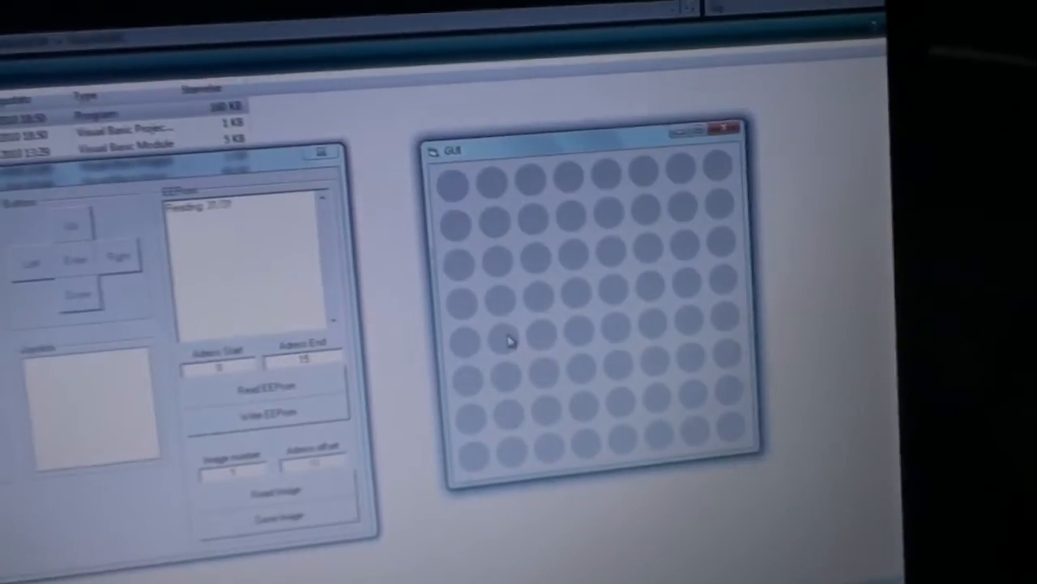
pyautogui.click(624, 279)
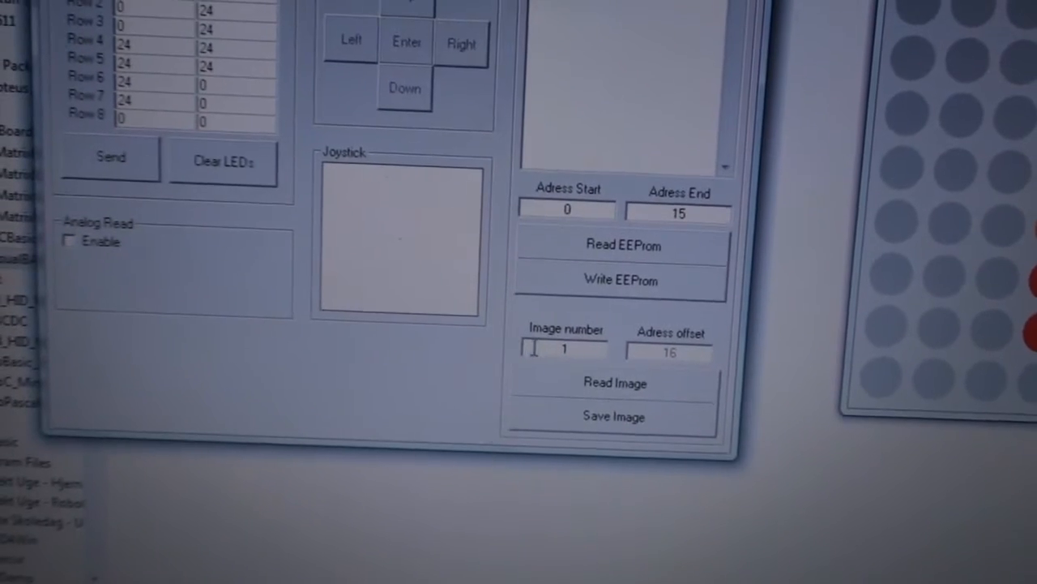
# Step: Click into the Image number field to set image 1 after drawing the pattern
pyautogui.click(614, 383)
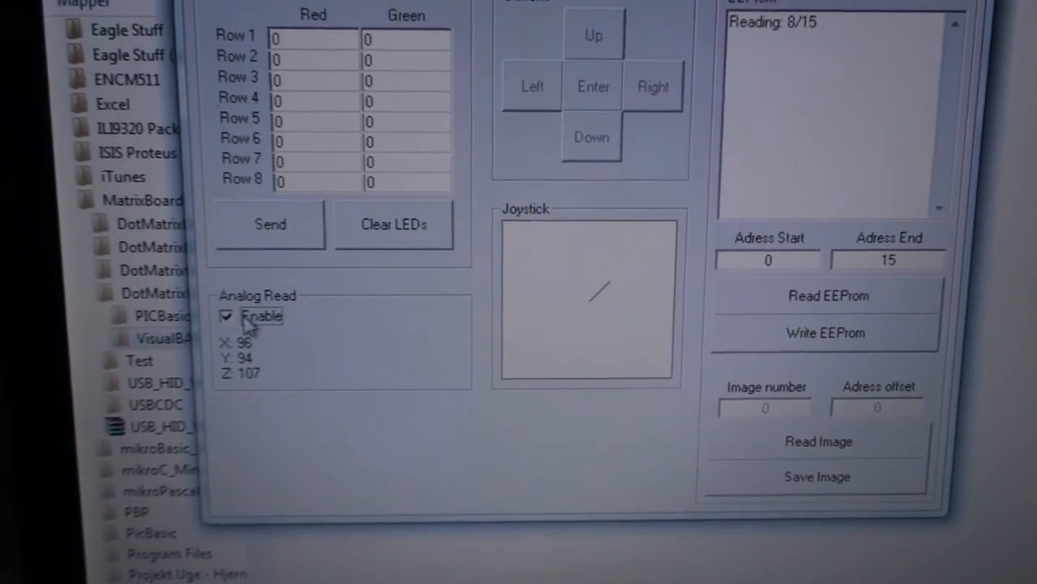
# Step: Toggle Analog Read Enable off and on to recalibrate the X/Y/Z joystick readout
pyautogui.click(827, 295)
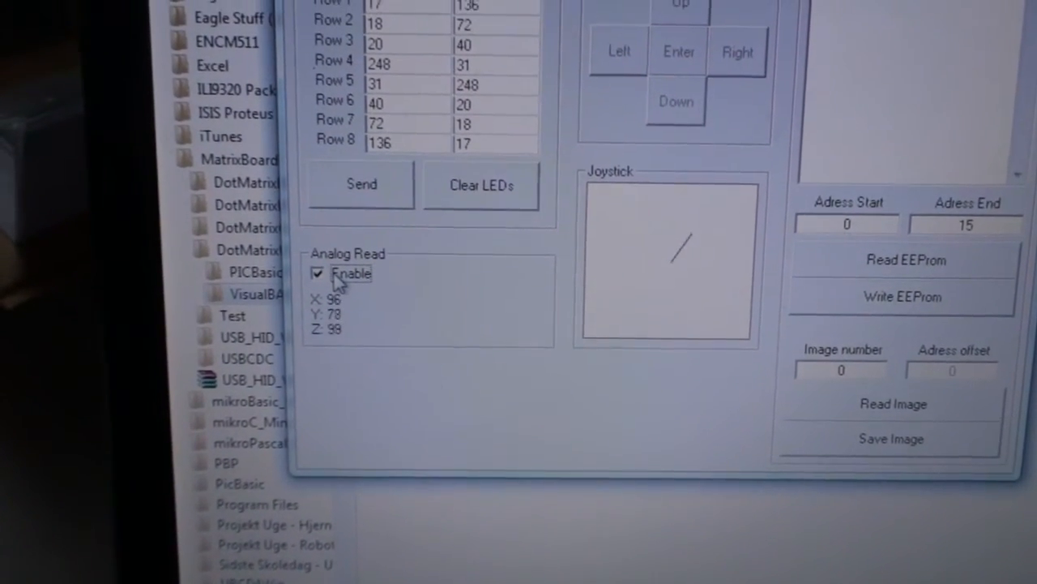
pyautogui.click(906, 259)
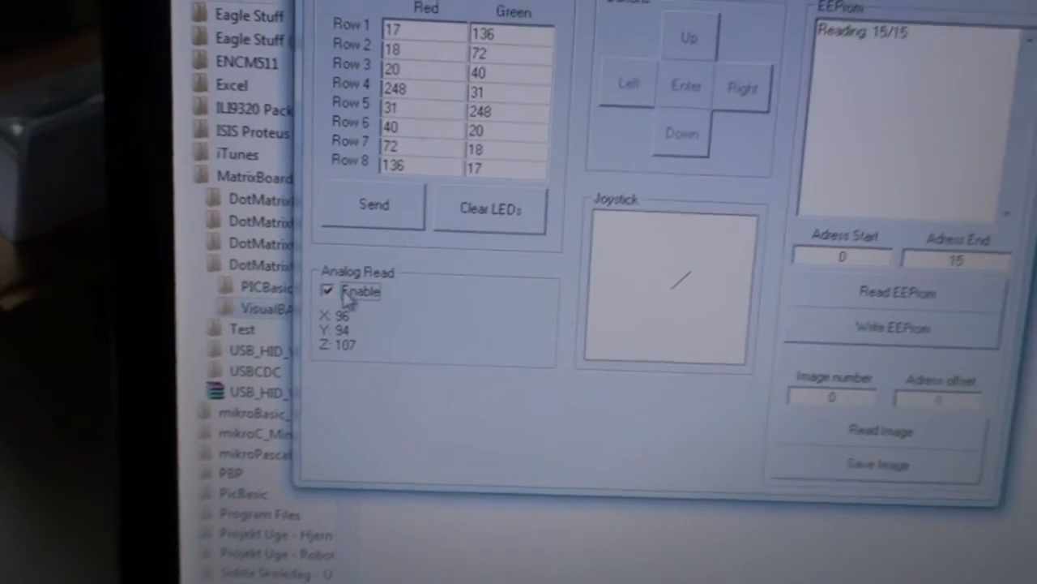
pyautogui.click(329, 290)
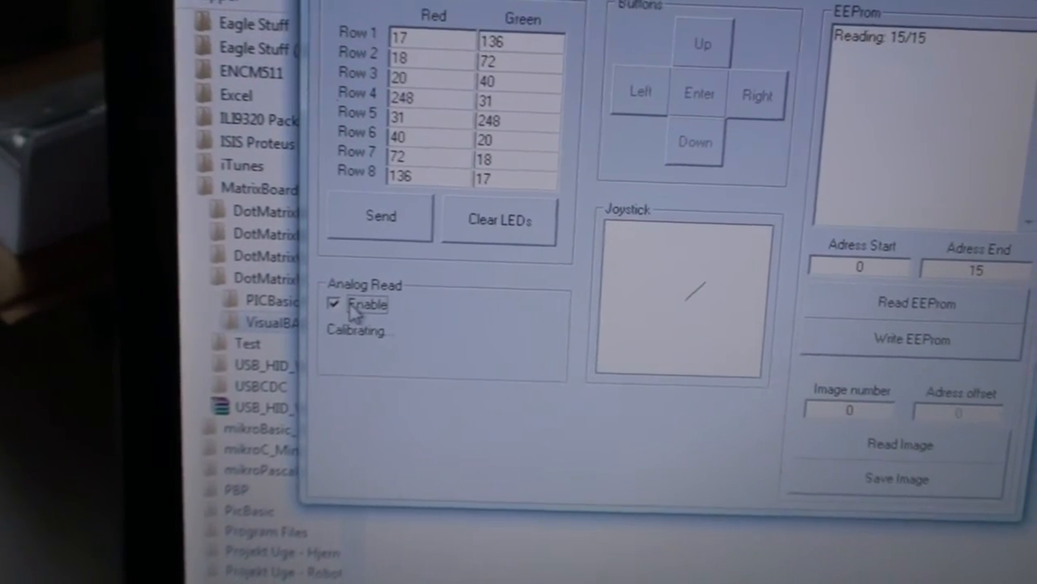